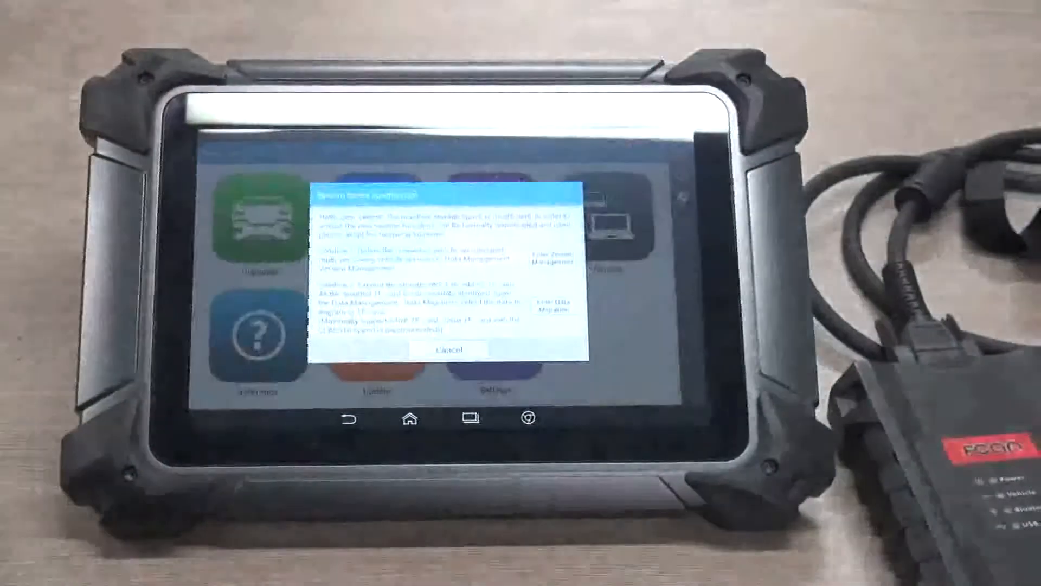
# Step: Dismiss the System space optimization warning so the Main Menu is shown
pyautogui.click(451, 351)
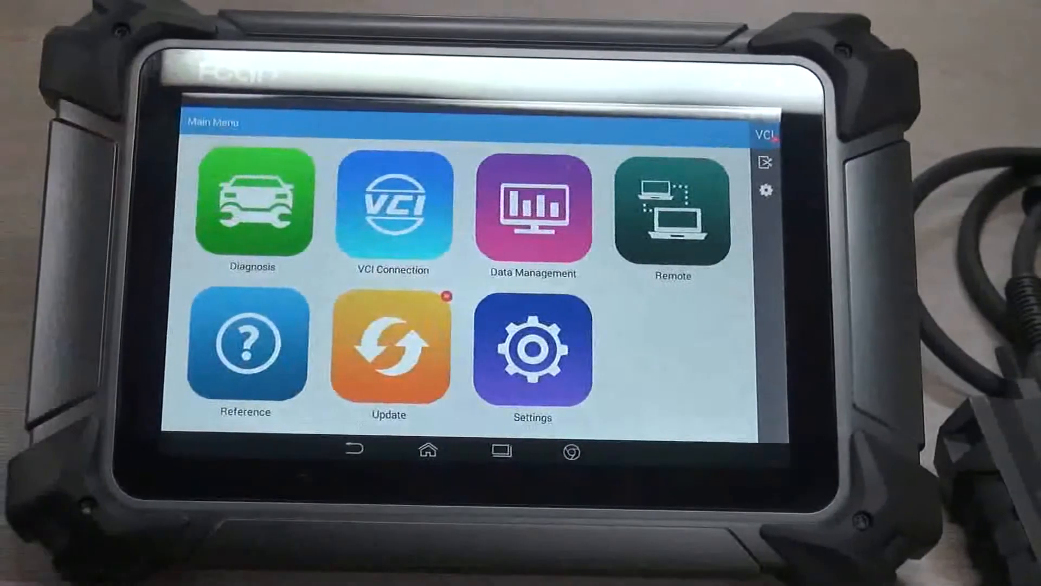
pyautogui.click(251, 209)
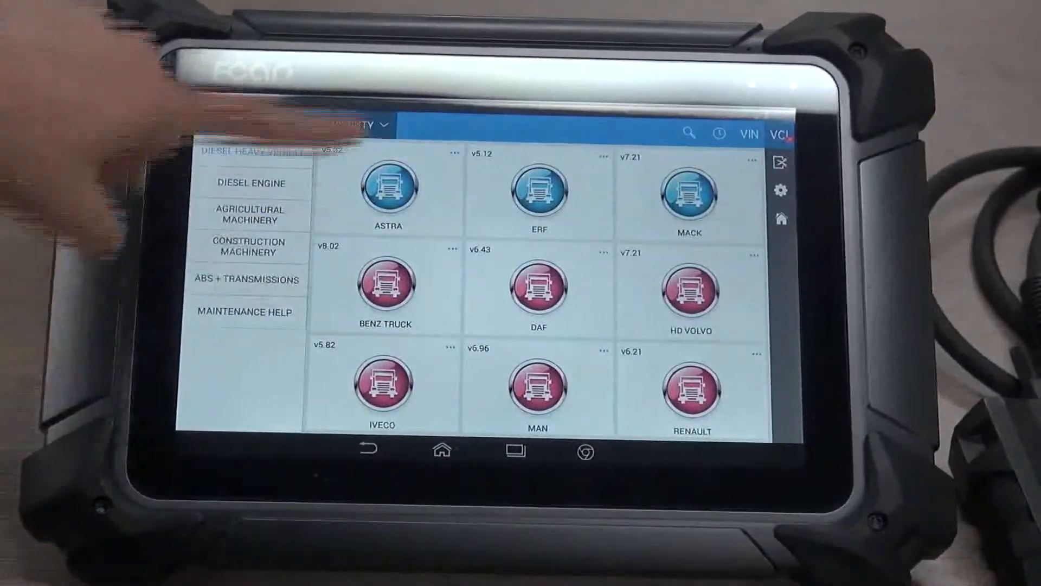
pyautogui.click(359, 125)
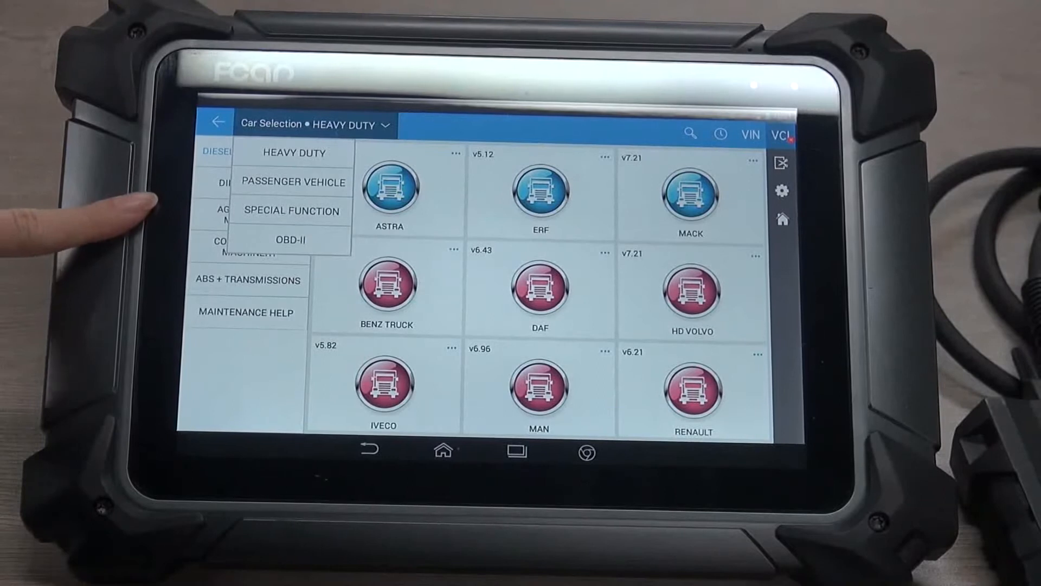
pyautogui.click(541, 288)
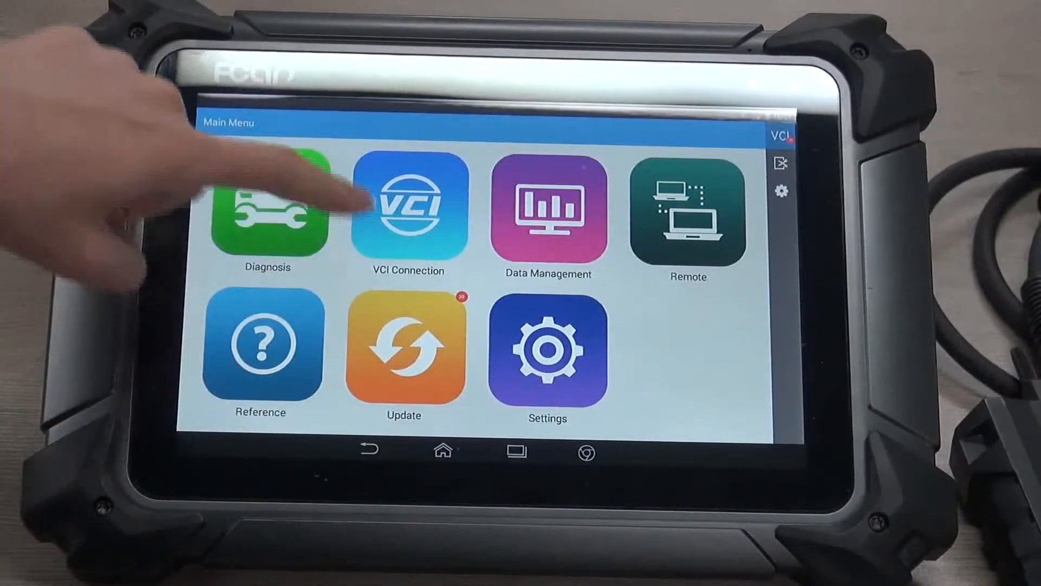
pyautogui.click(408, 209)
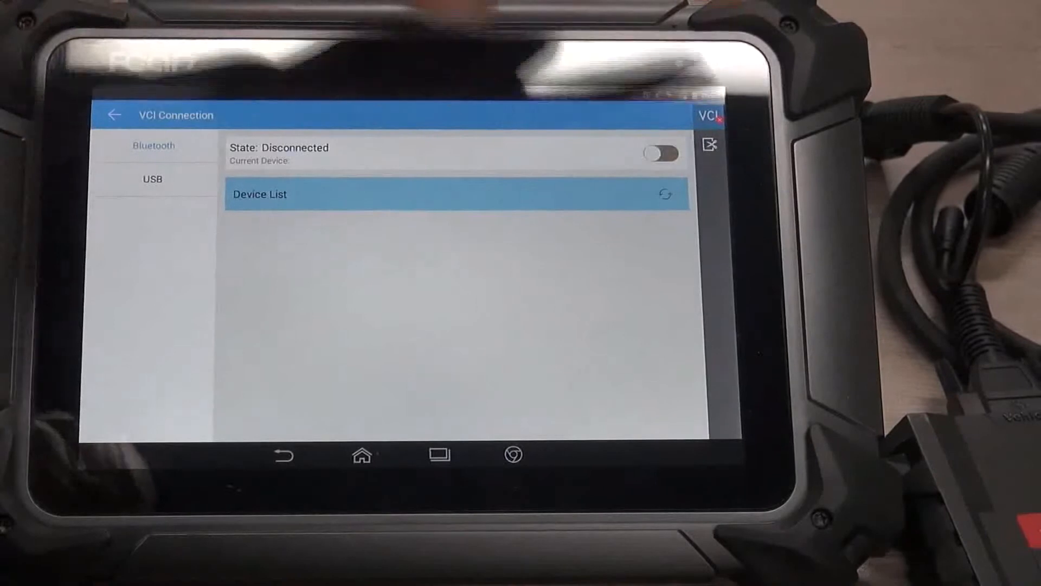
pyautogui.click(662, 154)
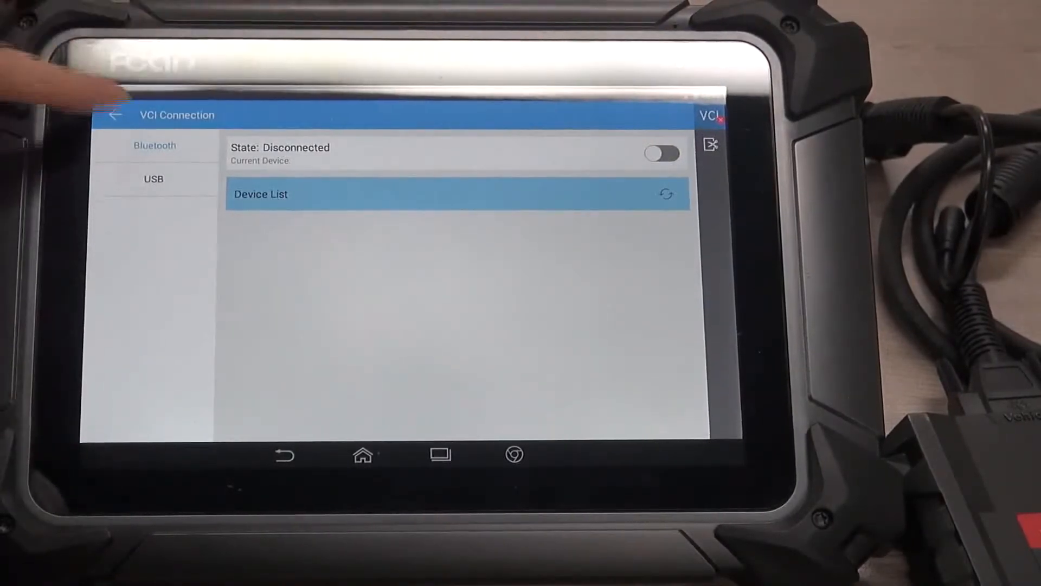
pyautogui.click(114, 113)
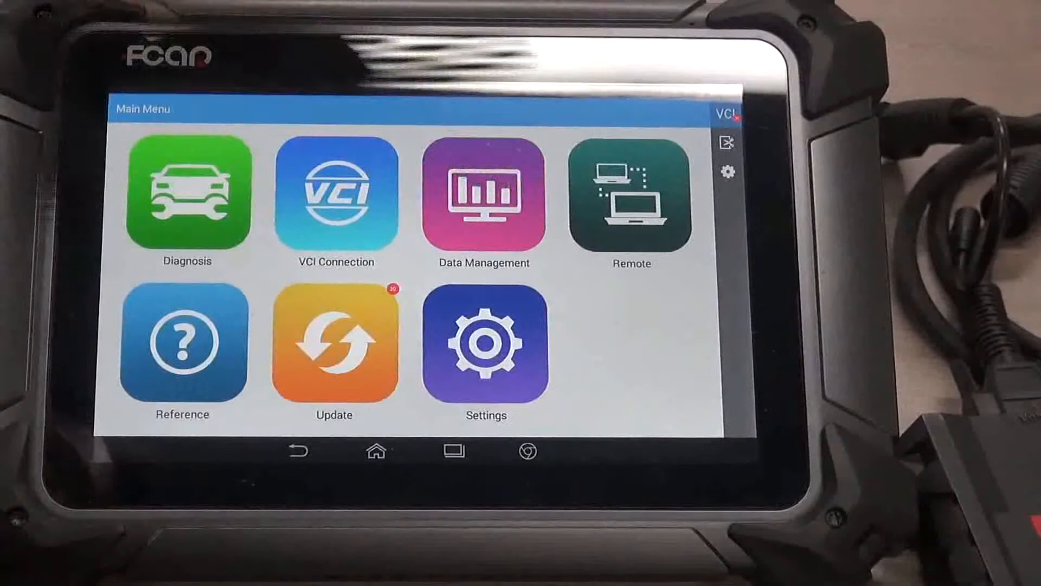
# Step: Visit Data Management, then the Update list, dismissing its storage space warning
pyautogui.click(484, 193)
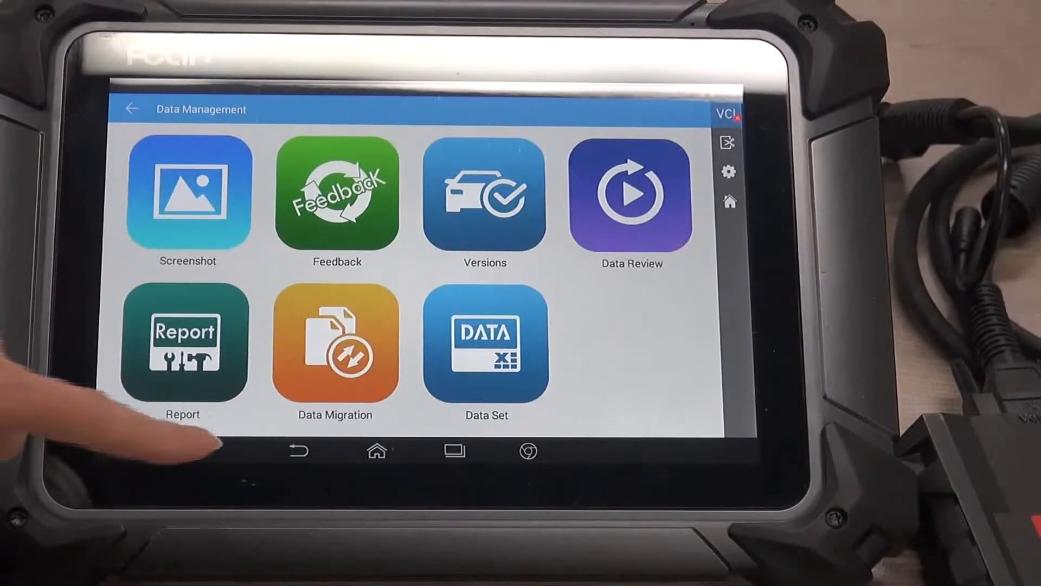
pyautogui.click(131, 108)
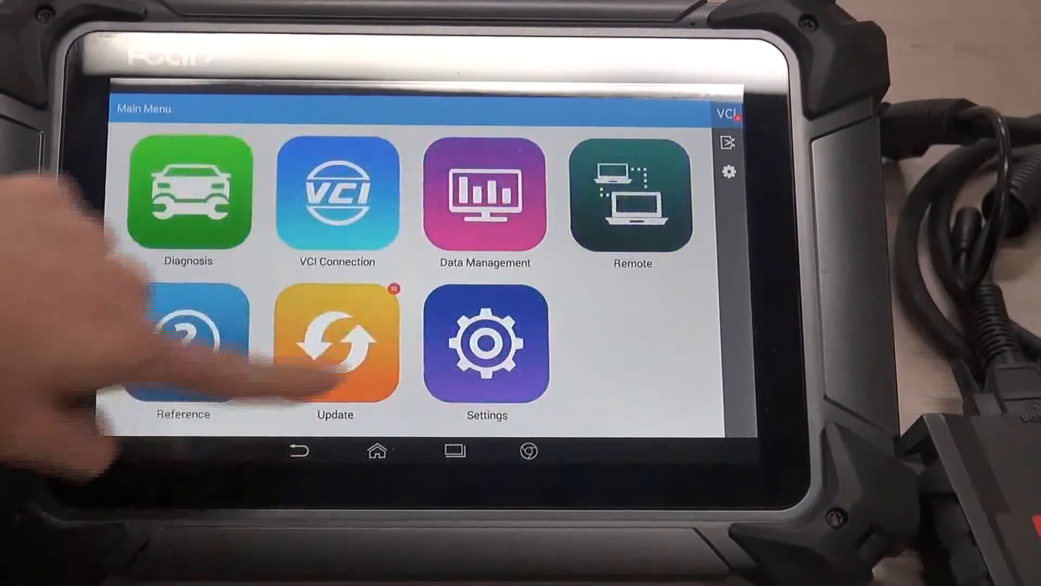
pyautogui.click(335, 343)
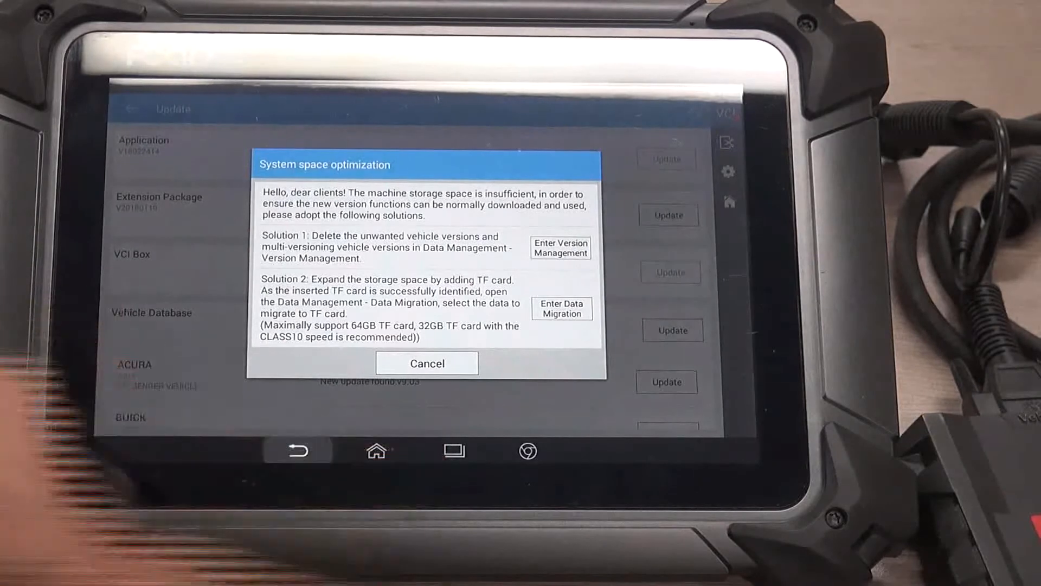
pyautogui.click(427, 363)
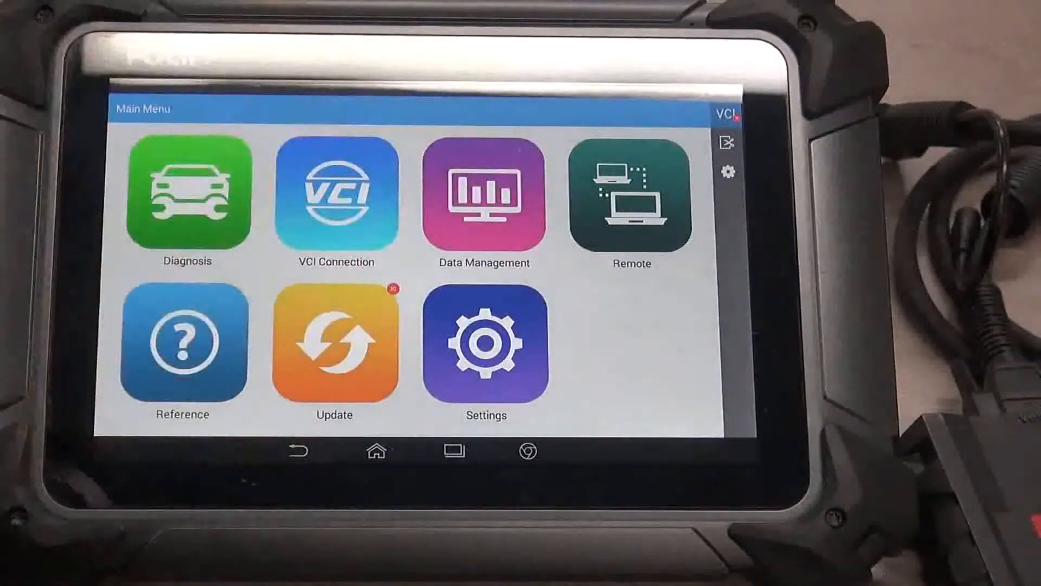
# Step: Return to Data Management showing Screenshot, Feedback, Versions, Report and Data Migration
pyautogui.click(484, 193)
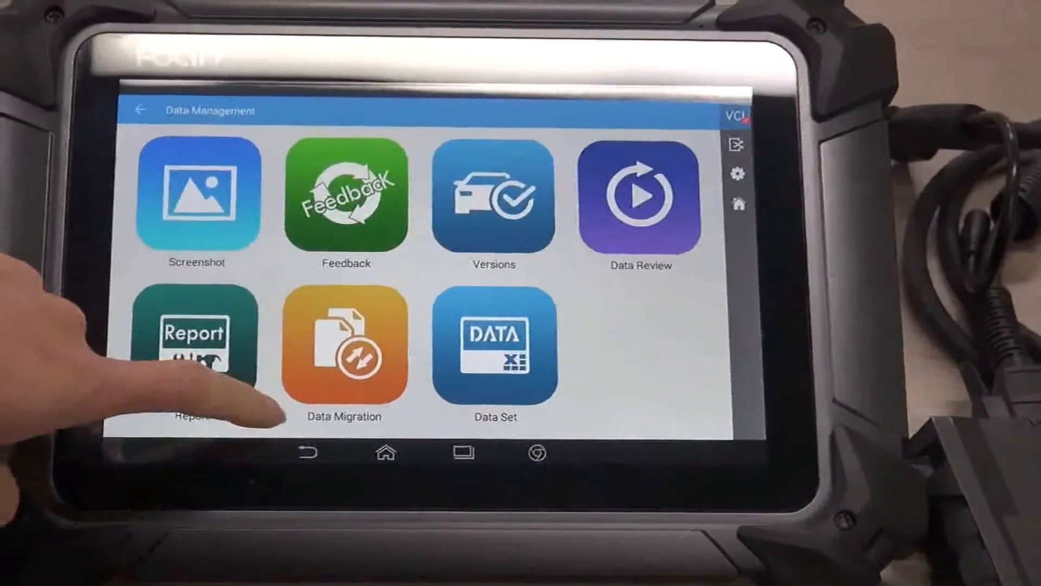
pyautogui.click(195, 345)
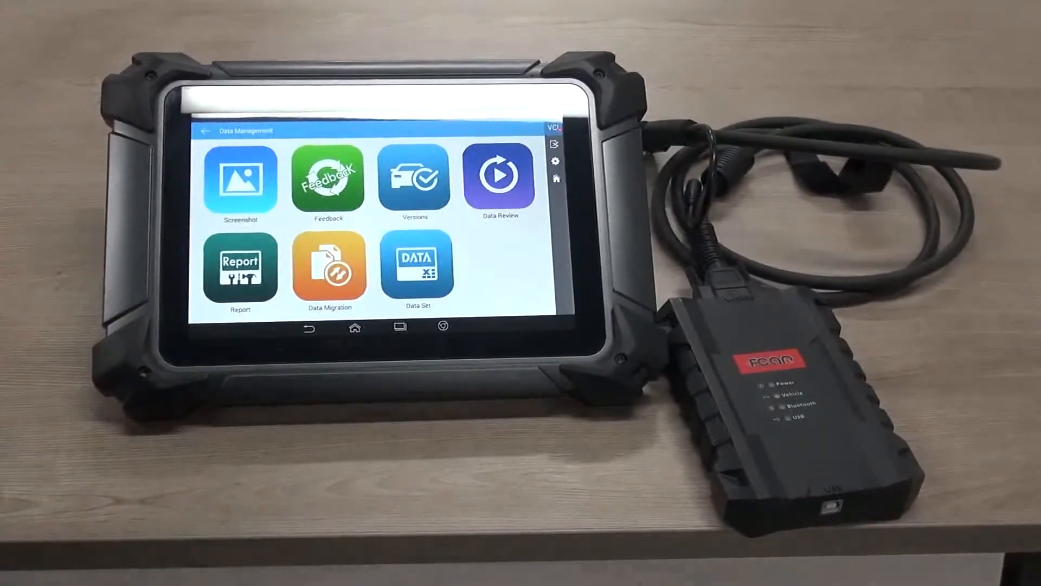
pyautogui.click(241, 179)
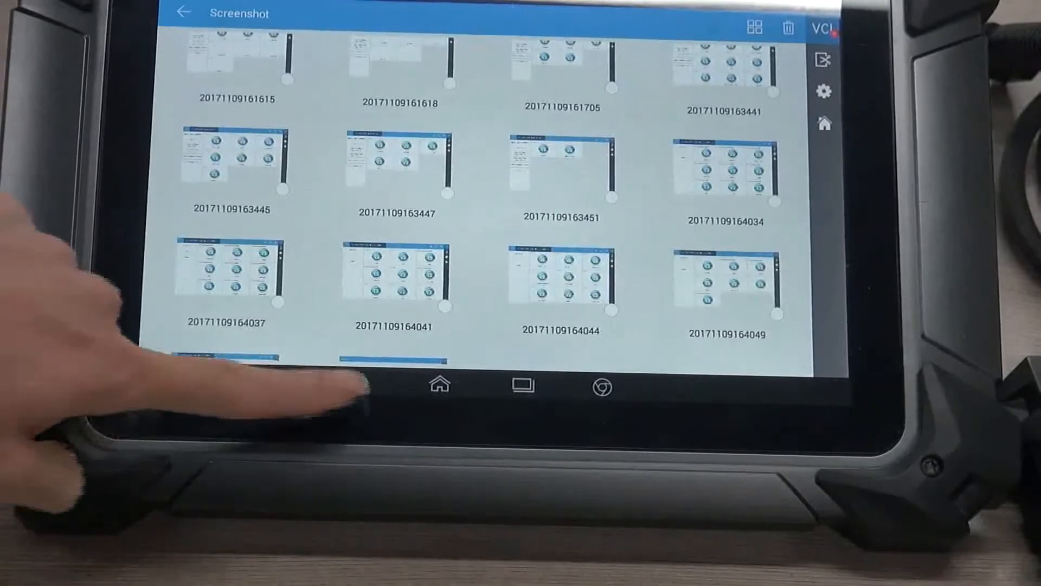
pyautogui.click(161, 12)
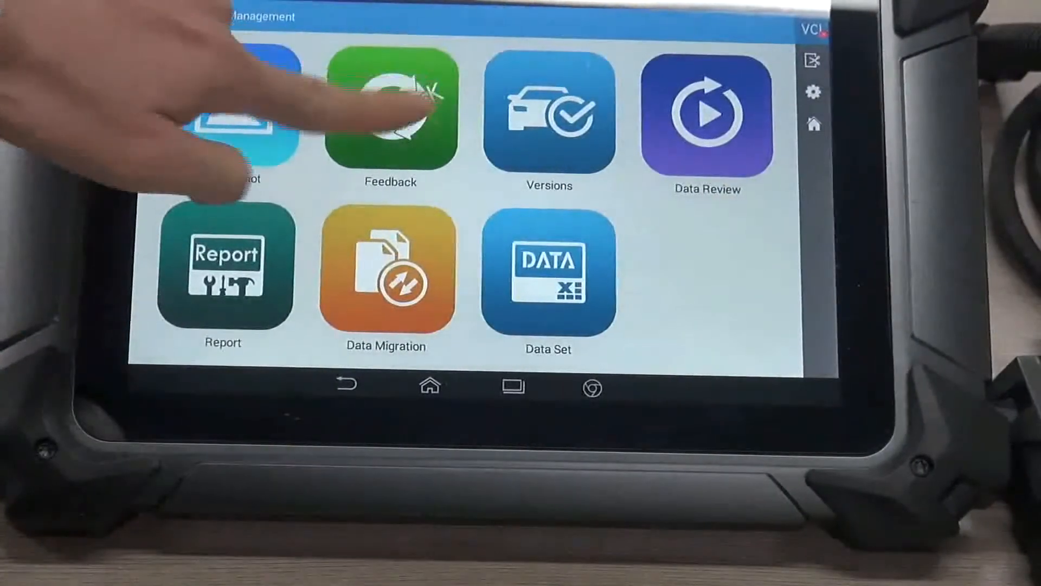
pyautogui.click(388, 116)
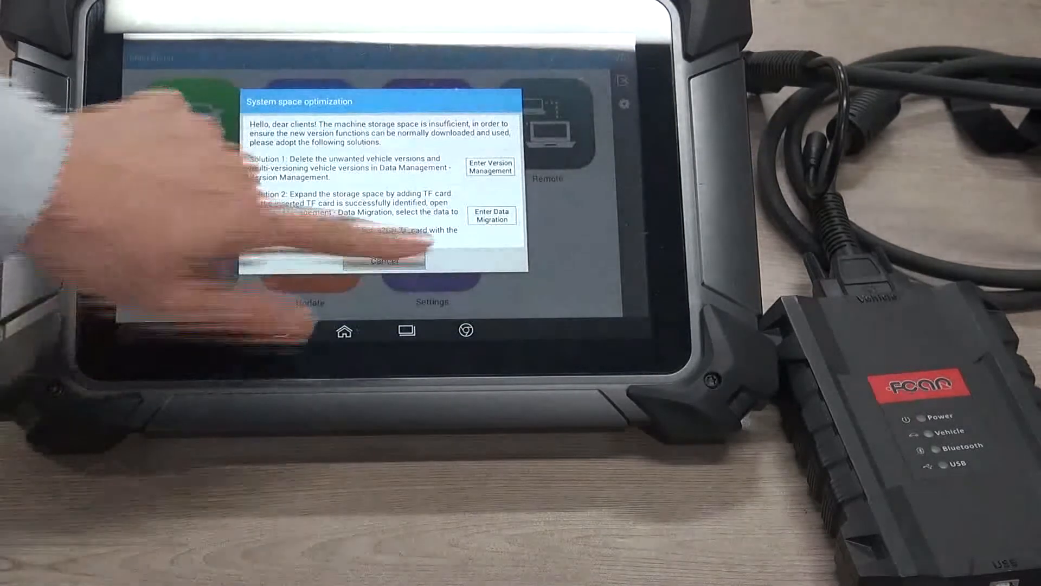
# Step: Dismiss the storage space warning before entering the Reference section
pyautogui.click(385, 262)
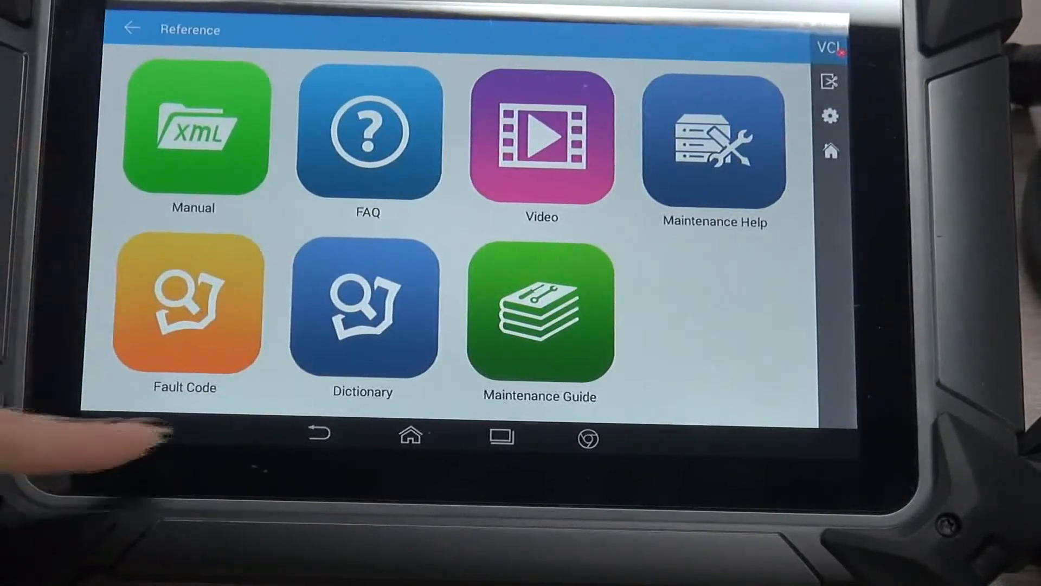
# Step: Review the Update list with its extension package and 30 vehicle database updates
pyautogui.click(131, 30)
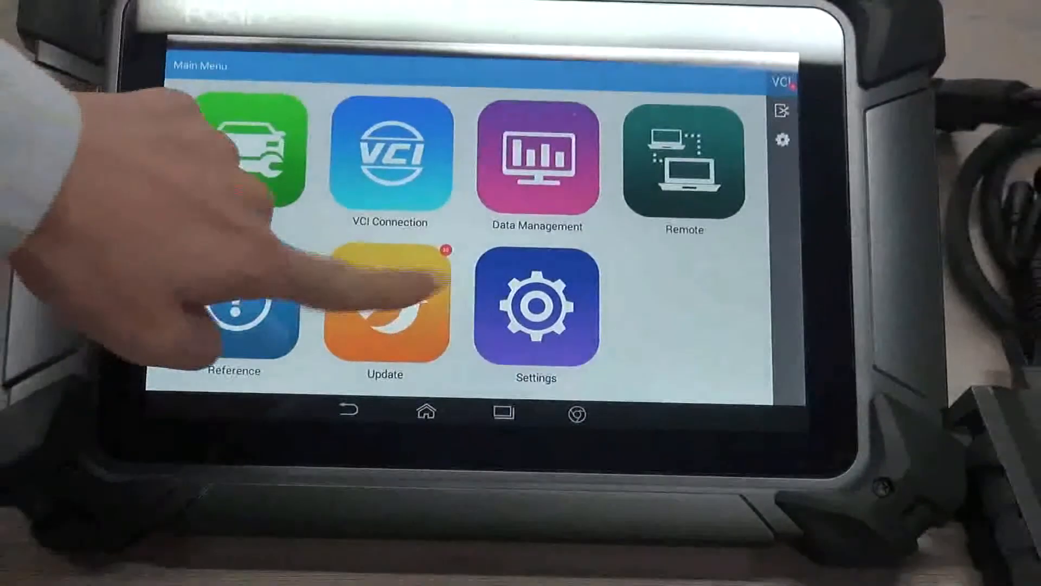
pyautogui.click(384, 309)
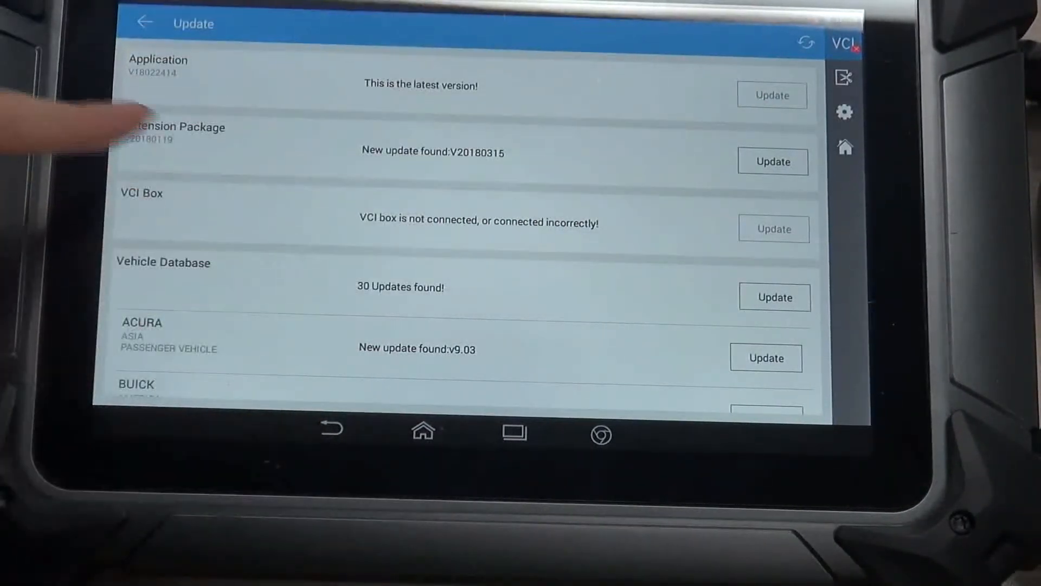
pyautogui.scroll(-3)
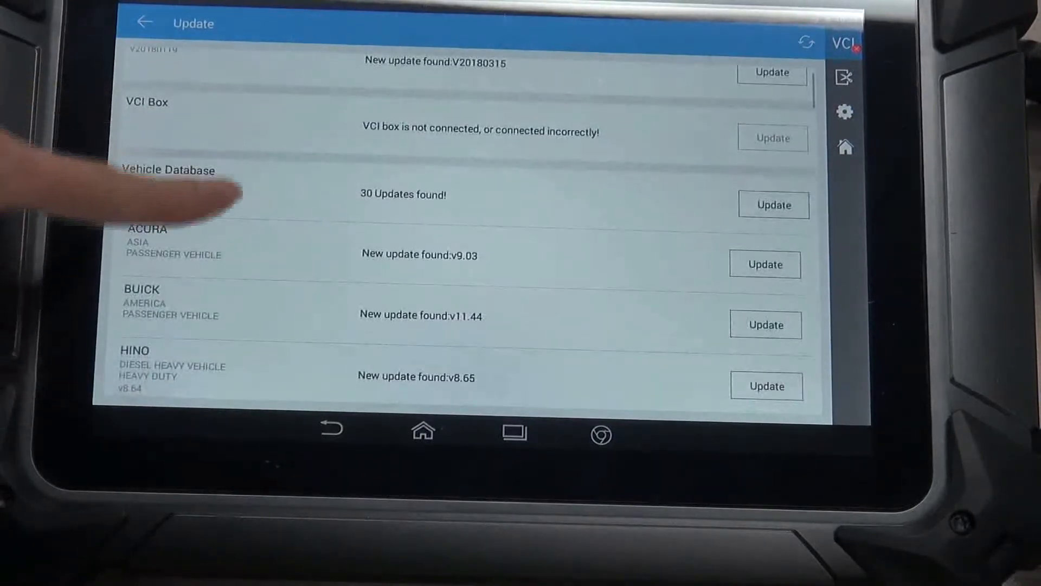
pyautogui.scroll(-3)
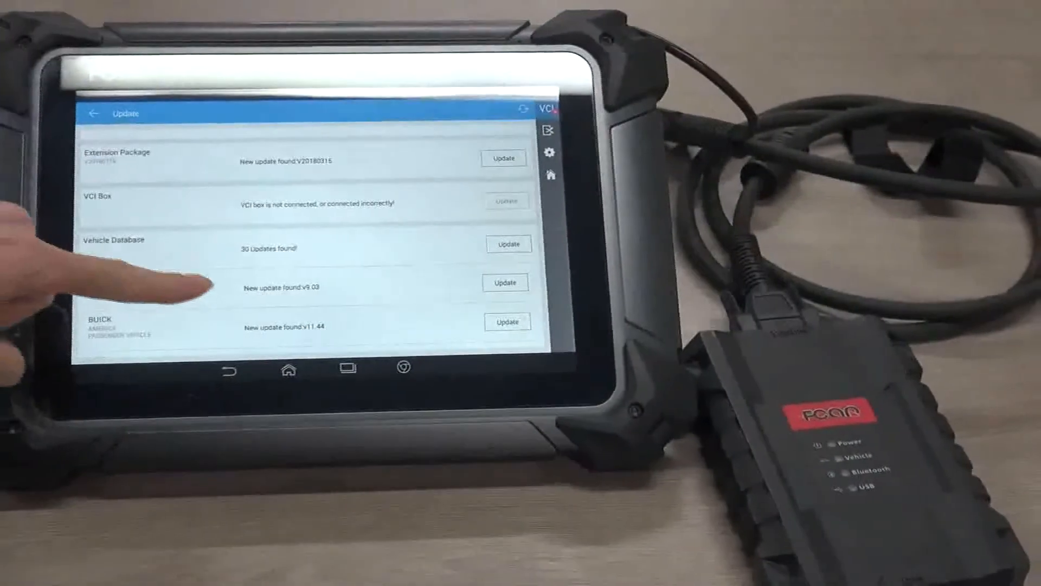
pyautogui.scroll(-3)
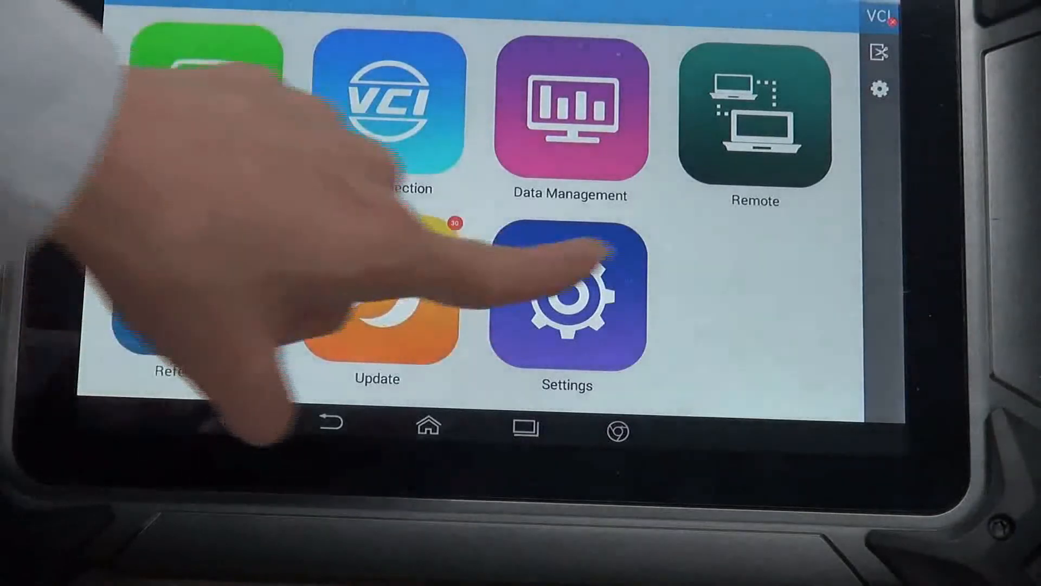
# Step: Enter Settings, showing the supported-language list with English checked
pyautogui.click(568, 306)
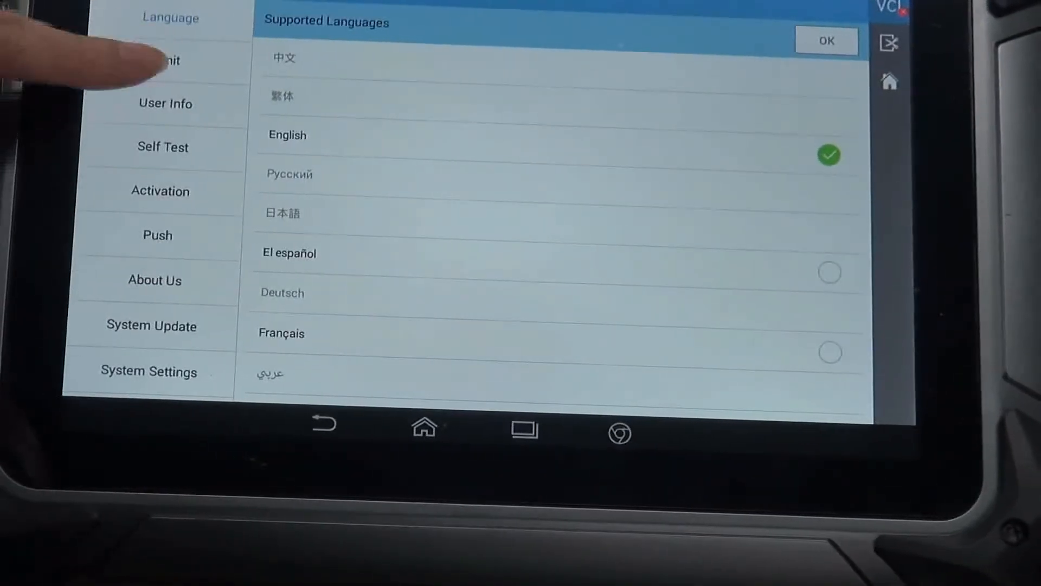
pyautogui.click(169, 60)
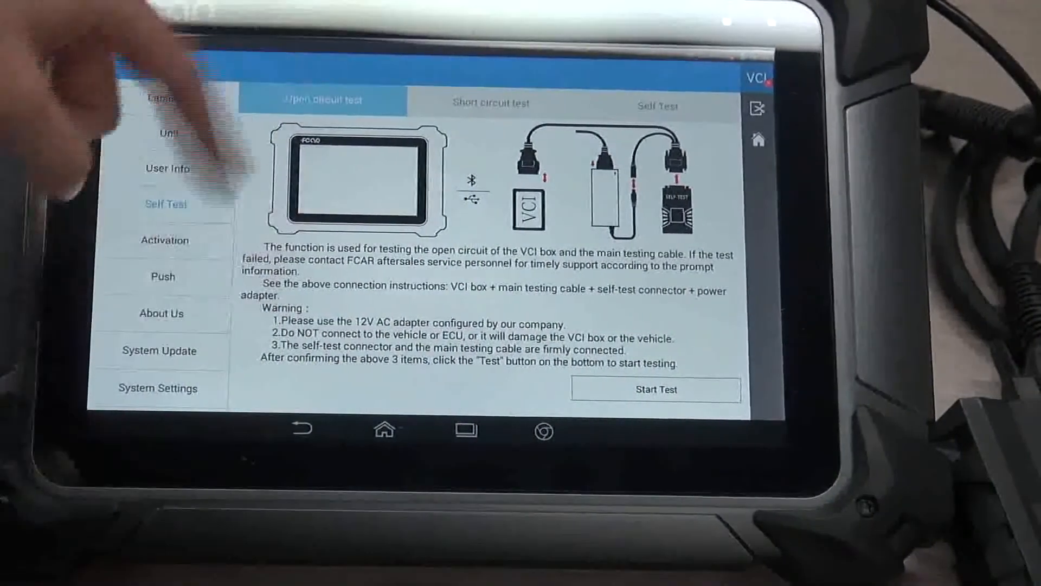
# Step: View the Self Test short circuit instructions and return to the Main Menu
pyautogui.click(493, 101)
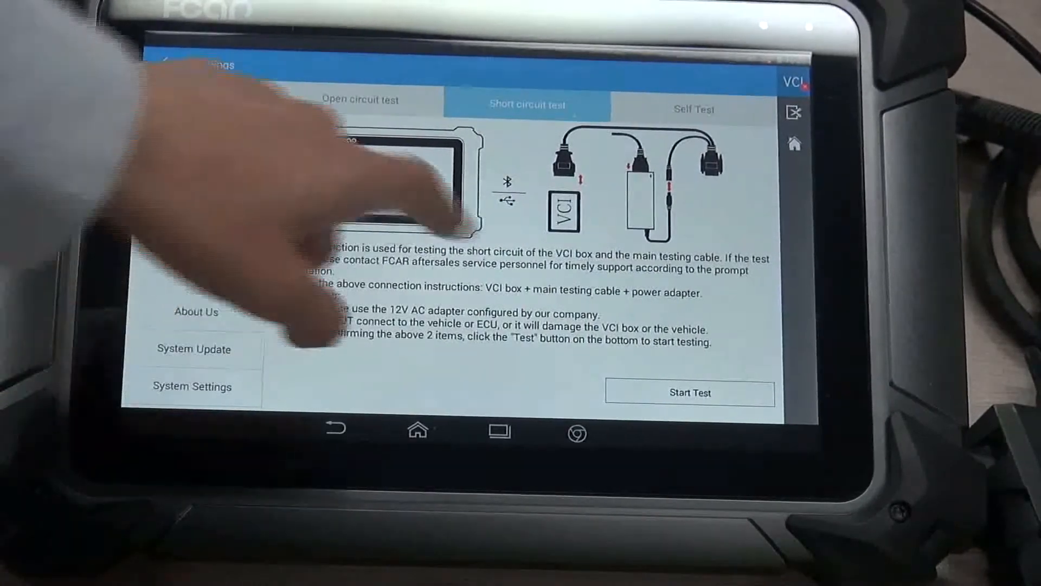
pyautogui.click(693, 109)
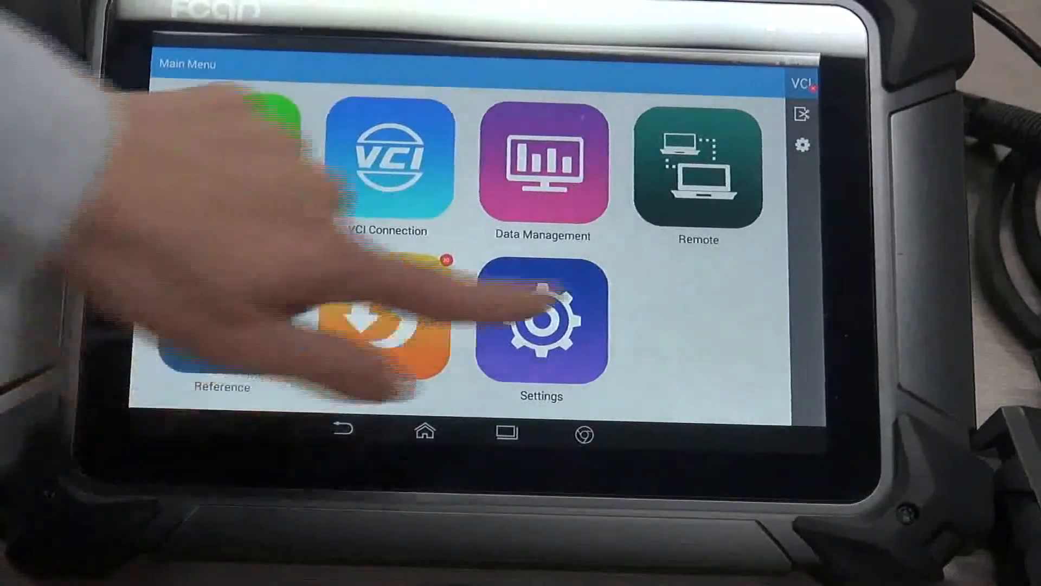
# Step: In Settings, view the Activation status, then the Push page with notifications switched on
pyautogui.click(540, 326)
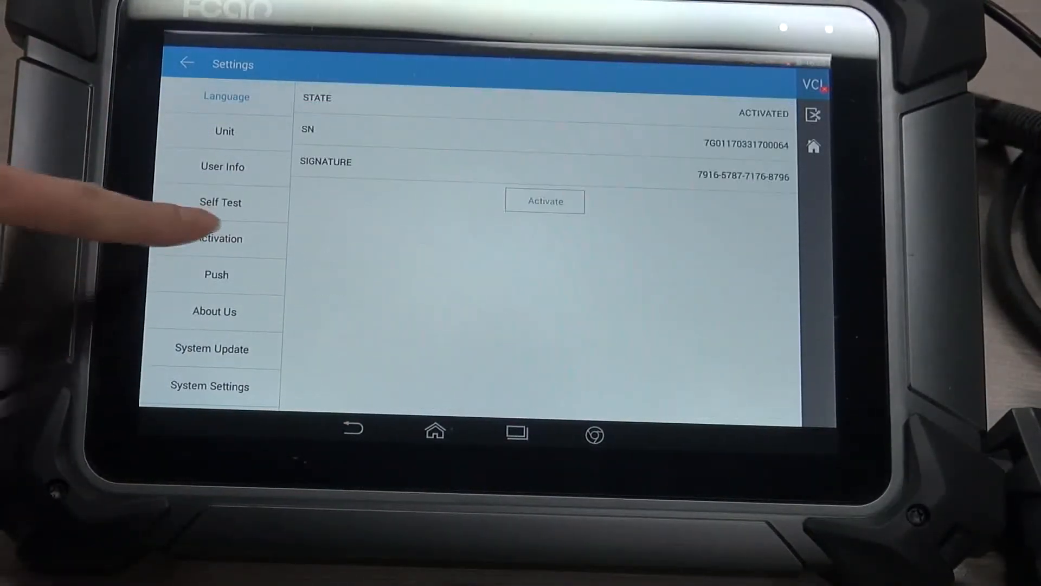
pyautogui.click(217, 238)
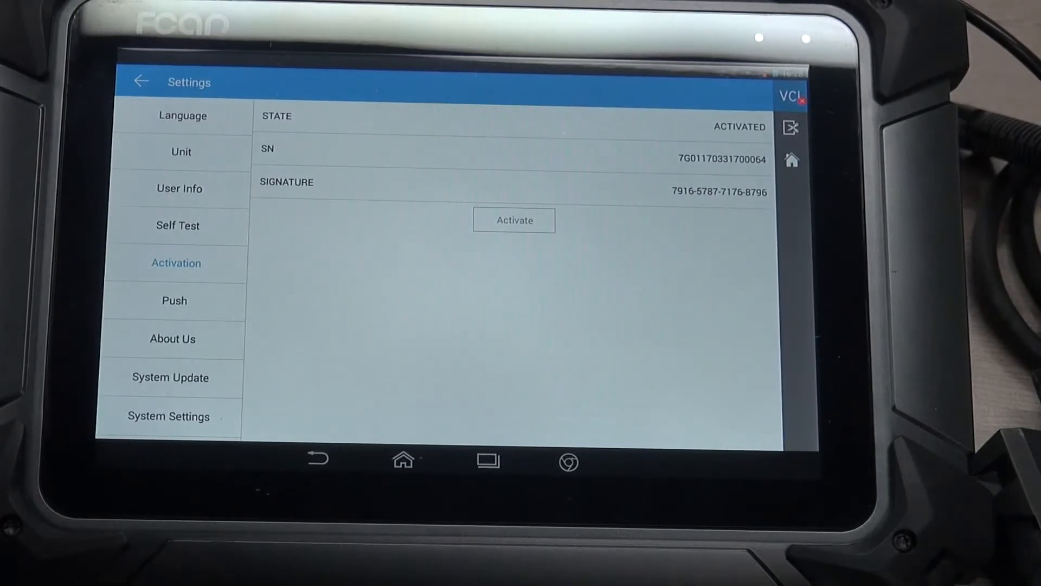
pyautogui.click(173, 300)
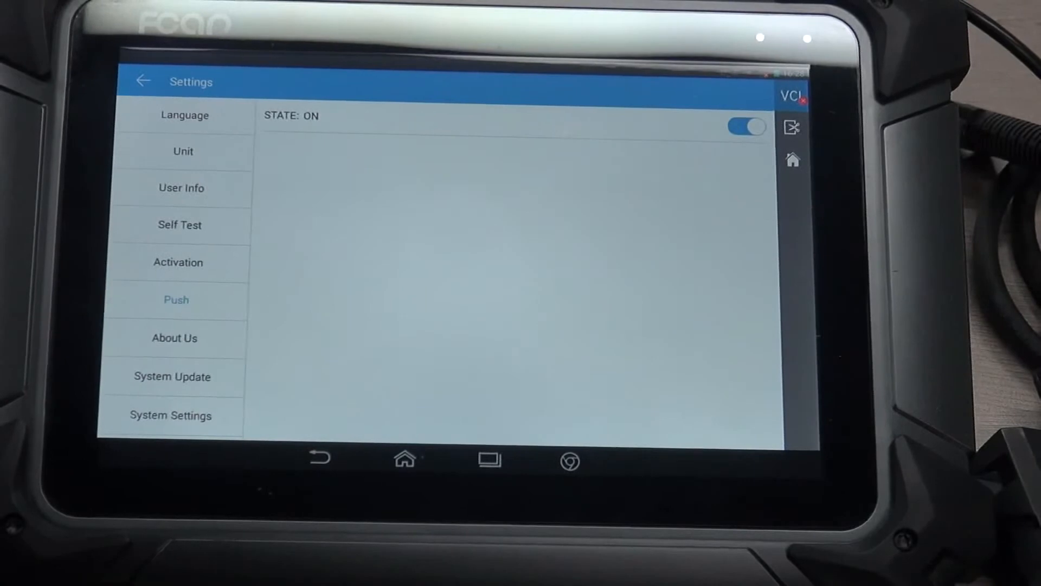
# Step: Review About Us: F7S model, software versions, activation state, storage and hardware details
pyautogui.click(174, 337)
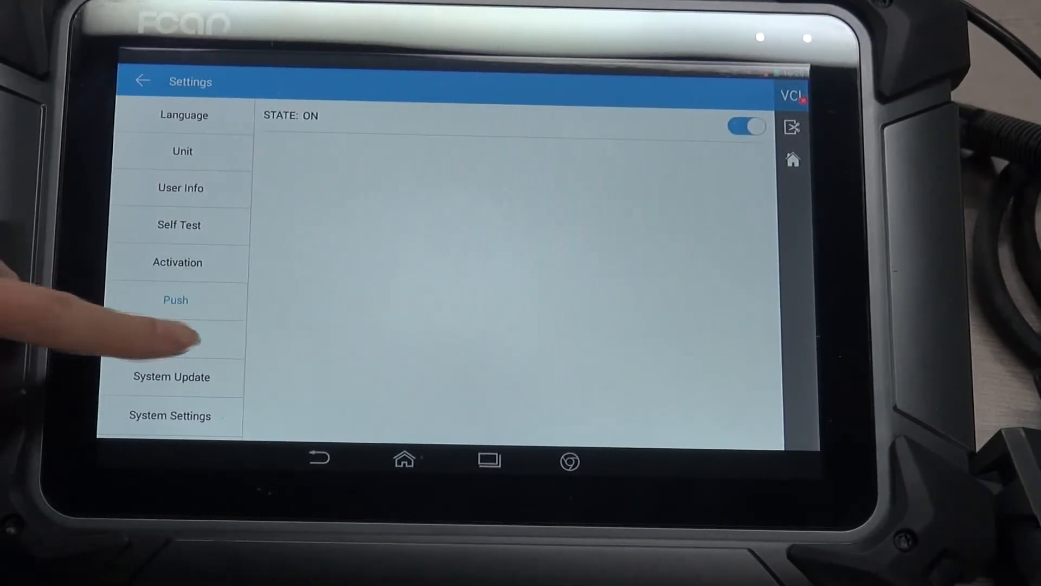
pyautogui.click(174, 338)
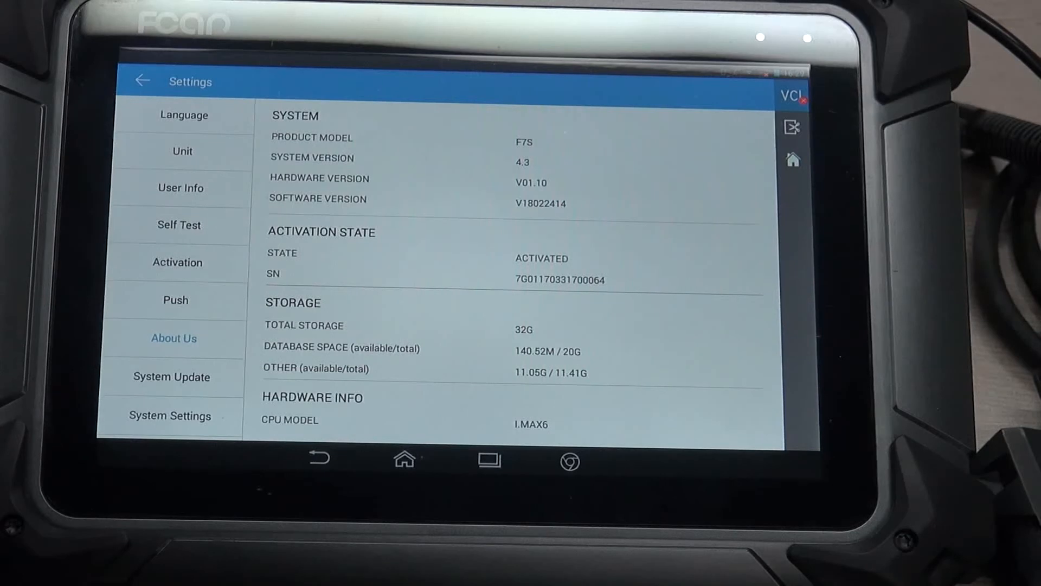
pyautogui.scroll(-3)
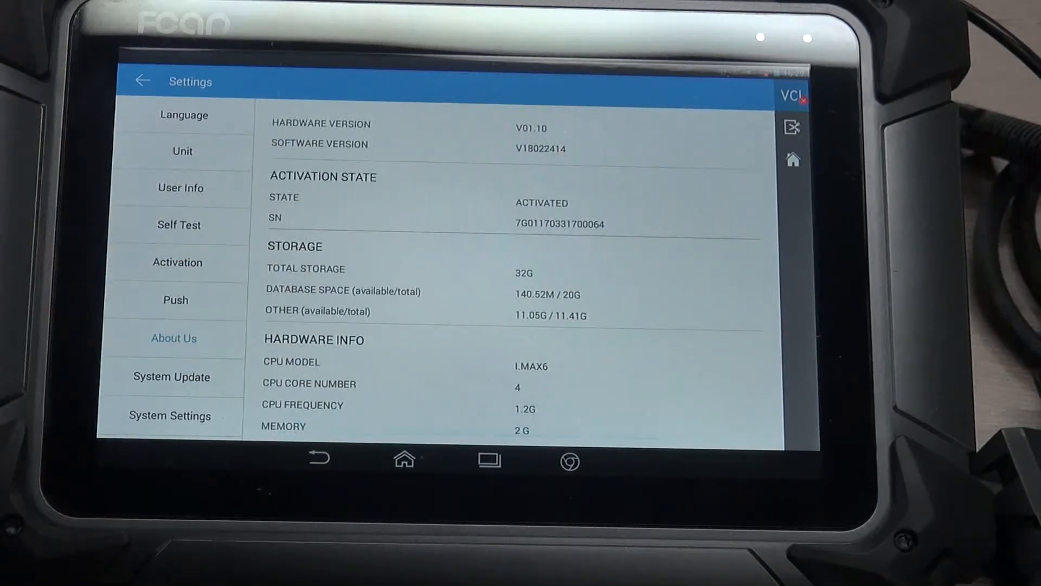
pyautogui.scroll(-3)
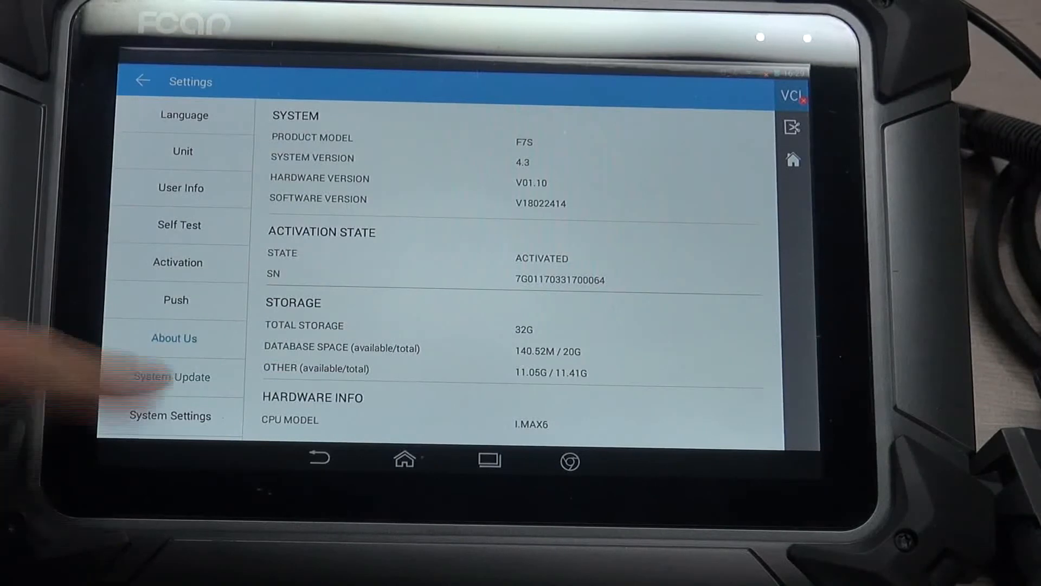
# Step: Acknowledge the OTA charger warning from System Update and reach Android System Settings' Wi-Fi list
pyautogui.click(174, 376)
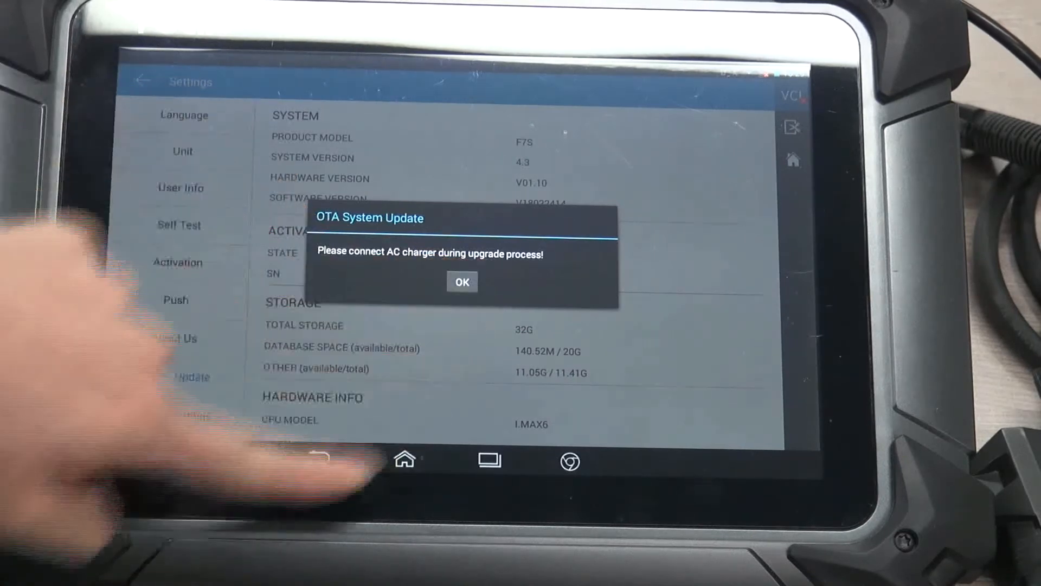
pyautogui.click(462, 282)
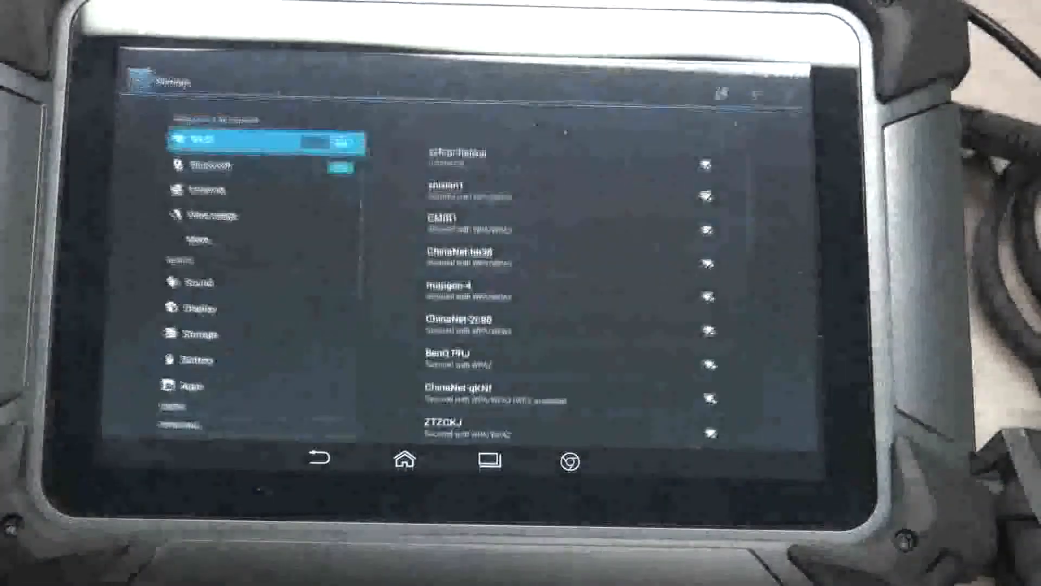
pyautogui.scroll(-3)
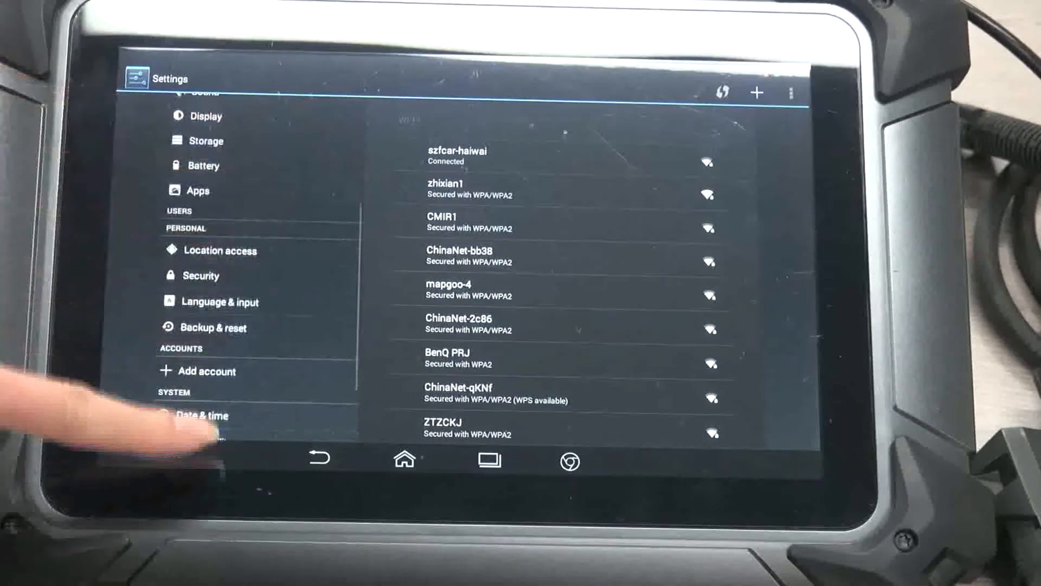